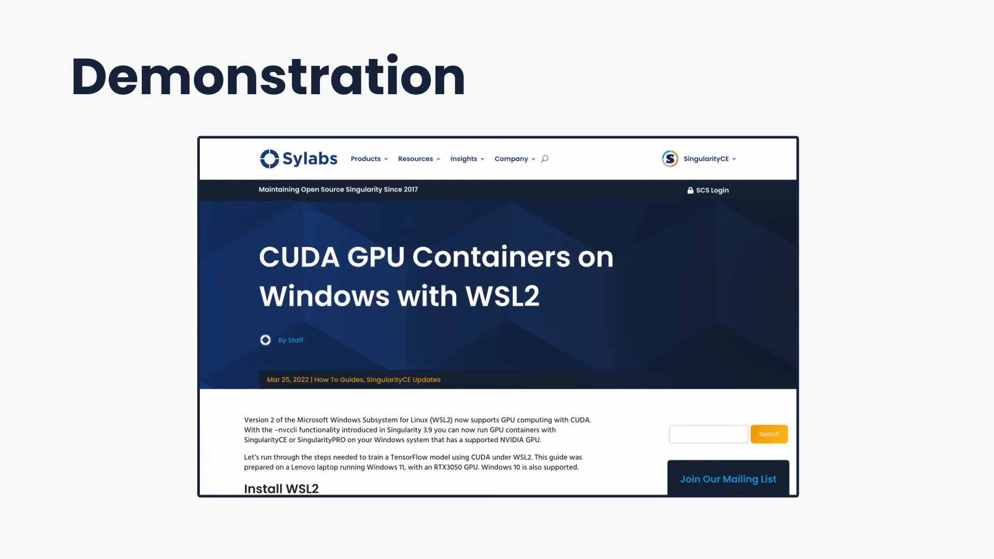
- Scroll the Sylabs WSL2 GPU blog post down to the Install libnvidia-container-tools section
{"action": "scroll", "scroll_direction": "down", "scroll_amount": 3}
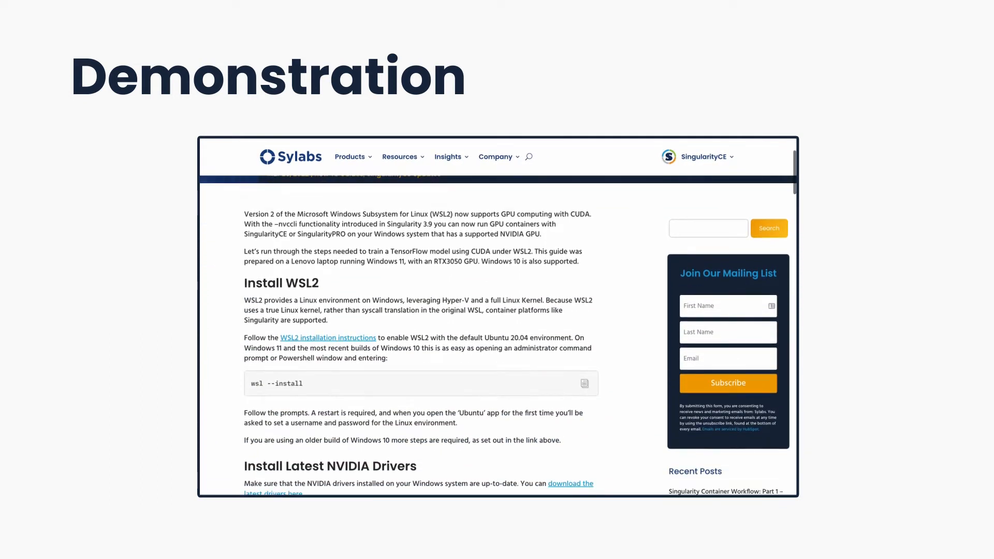
{"action": "scroll", "scroll_direction": "down", "scroll_amount": 3}
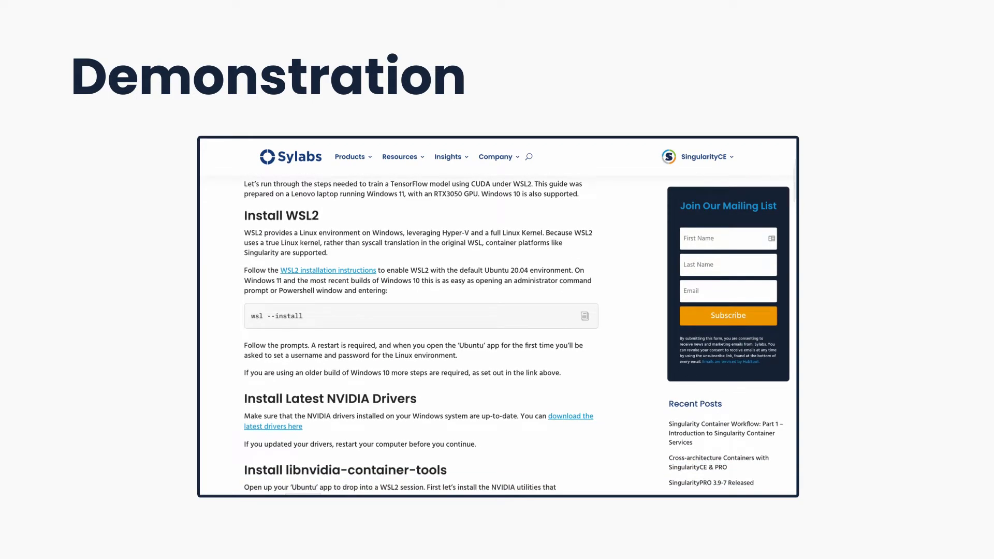
{"action": "scroll", "scroll_direction": "down", "scroll_amount": 3}
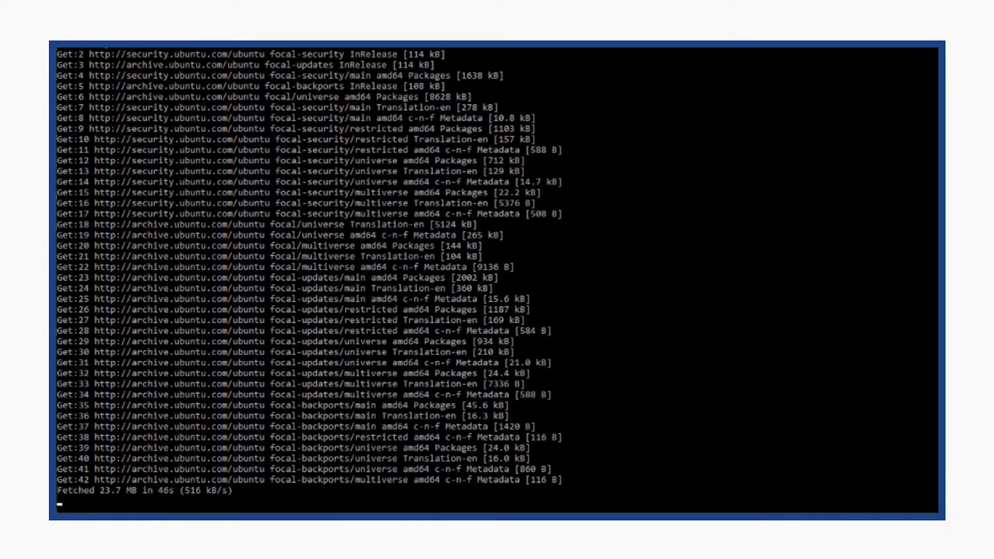
- Accept the package upgrade with y and add NVIDIA's libnvidia-container GPG key via curl
{"action": "type", "text": "y"}
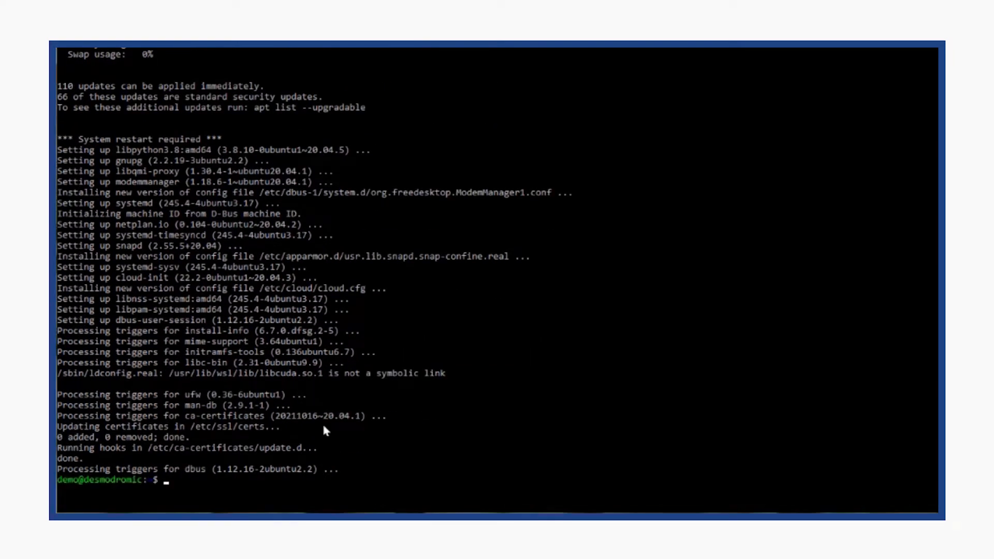
{"action": "type", "text": "curl -s -L https://nvidia.github.io/libnvidia-container/gpgkey | sudo apt-key add -"}
{"action": "type", "text": "sudo apt install libnvidia-container-tools"}
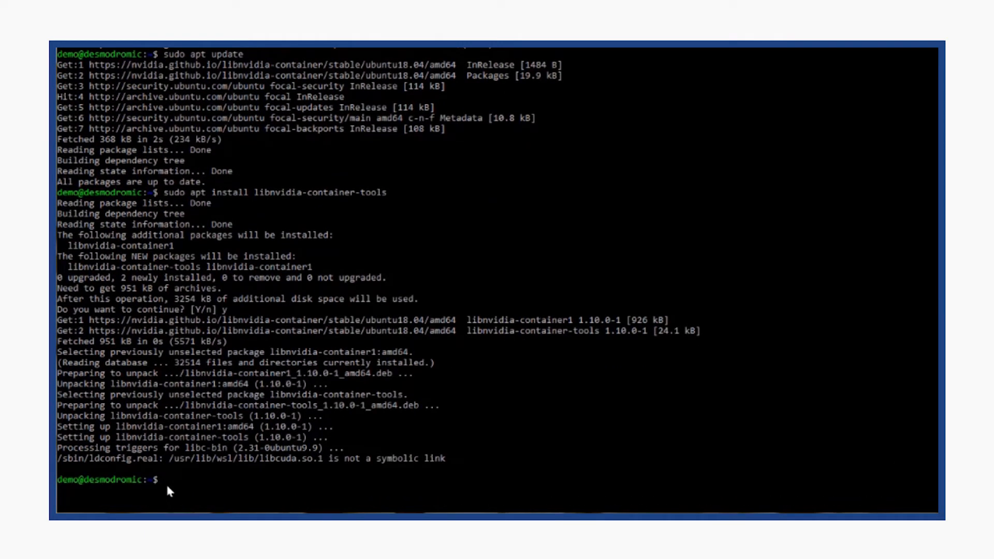
- Download singularity-ce_3.10.2-focal_amd64.deb with wget and install it, confirming the runc dependency
{"action": "type", "text": "wget https://github.com/sylabs/singularity/releases/download/v3.10.2/singularity-ce_3.10.2-focal_amd64.deb"}
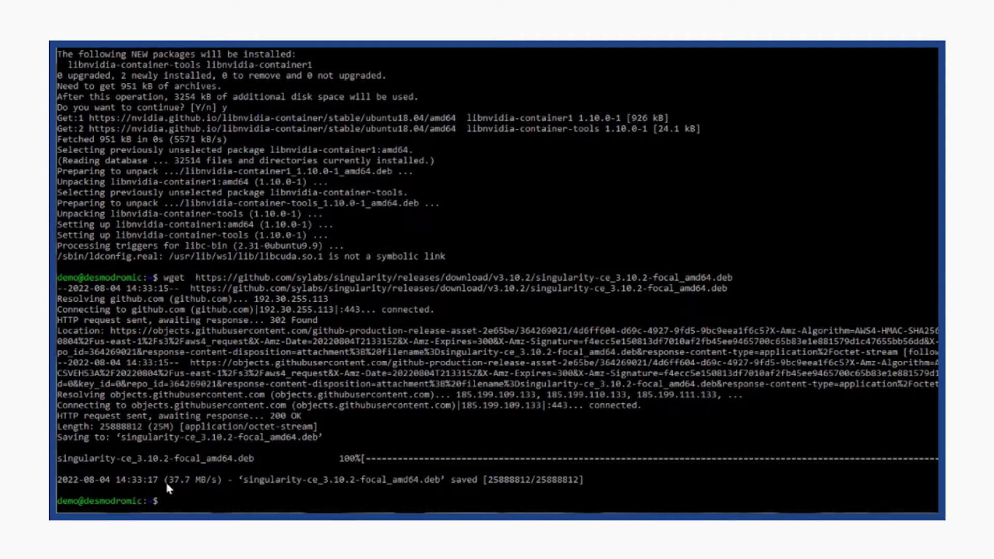
{"action": "type", "text": "sudo apt install ./singularity-ce_3.10.2-focal_amd64.deb"}
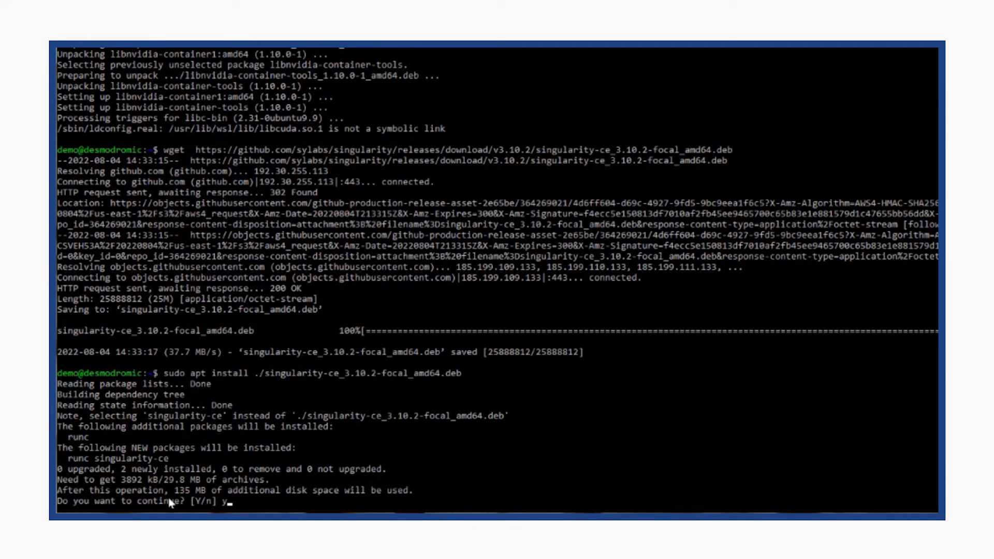
{"action": "key", "text": "Return"}
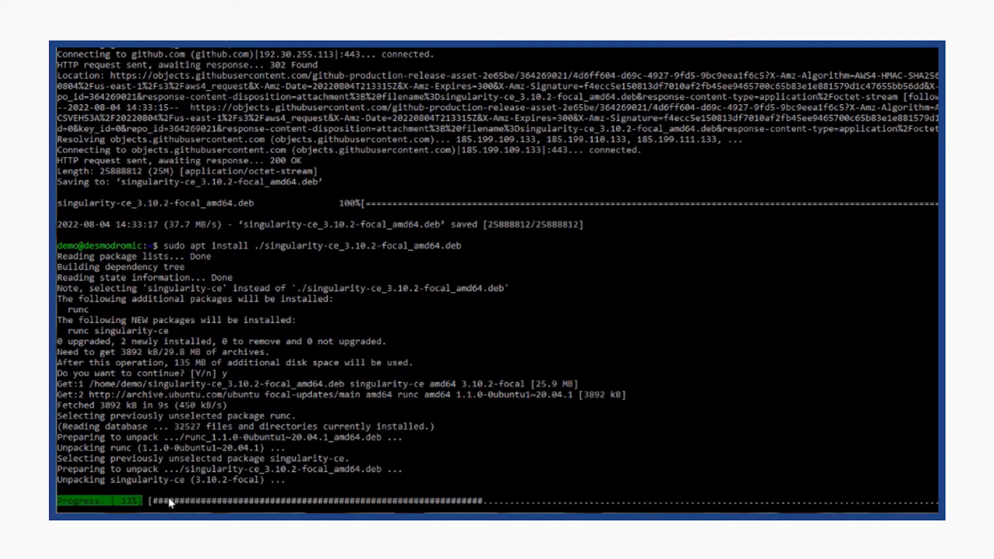
{"action": "scroll", "scroll_direction": "down", "scroll_amount": 3}
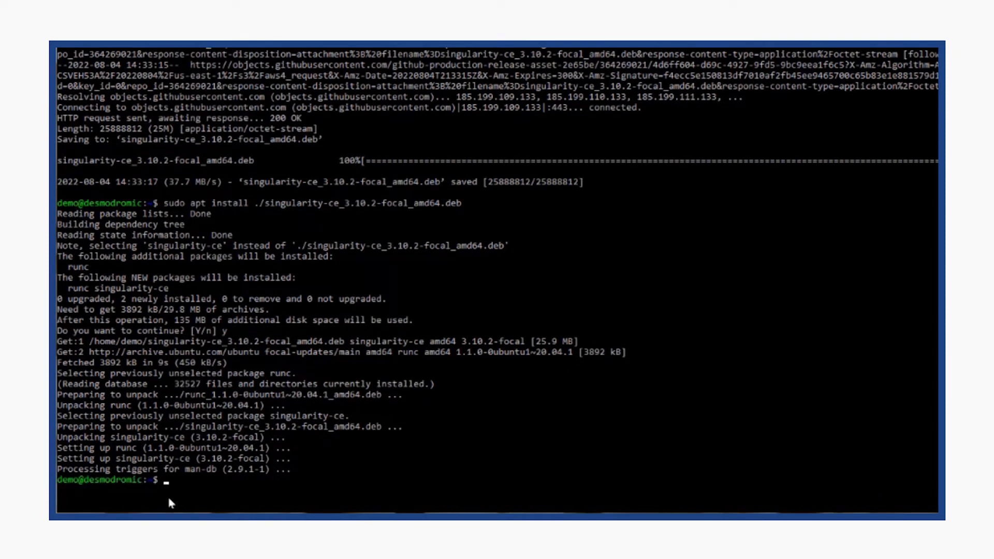
- Confirm singularity reports version 3.10.2-focal and open /etc/singularity/singularity.conf in nano
{"action": "type", "text": "singularity --version"}
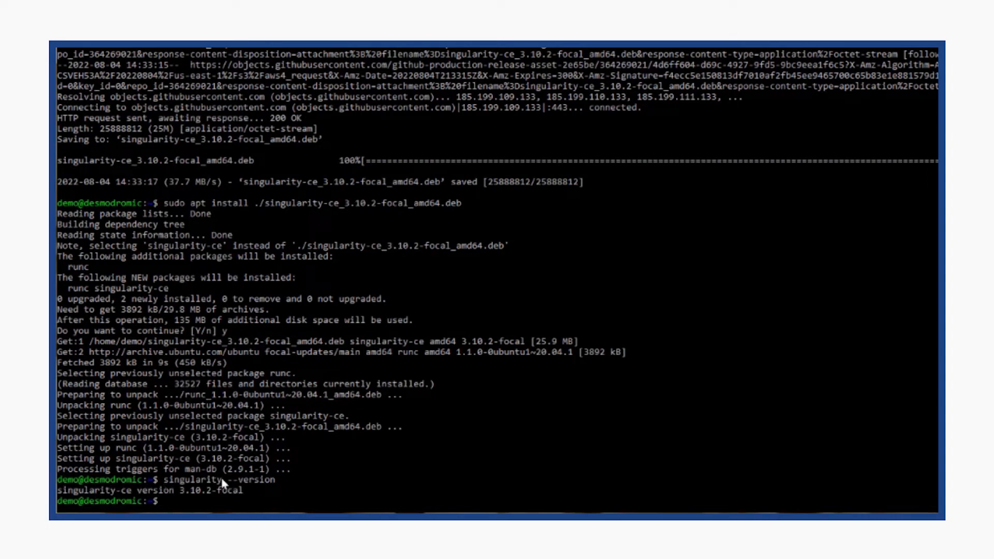
{"action": "mouse_move", "coordinate": [356, 478]}
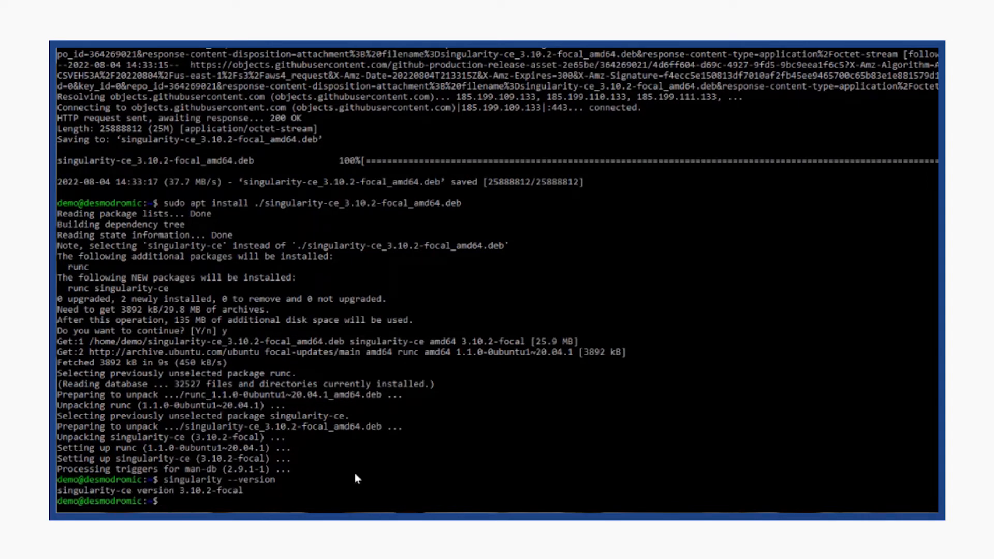
{"action": "mouse_move", "coordinate": [166, 507]}
{"action": "type", "text": "singularity exec library://alpine cat /etc/alpine-release"}
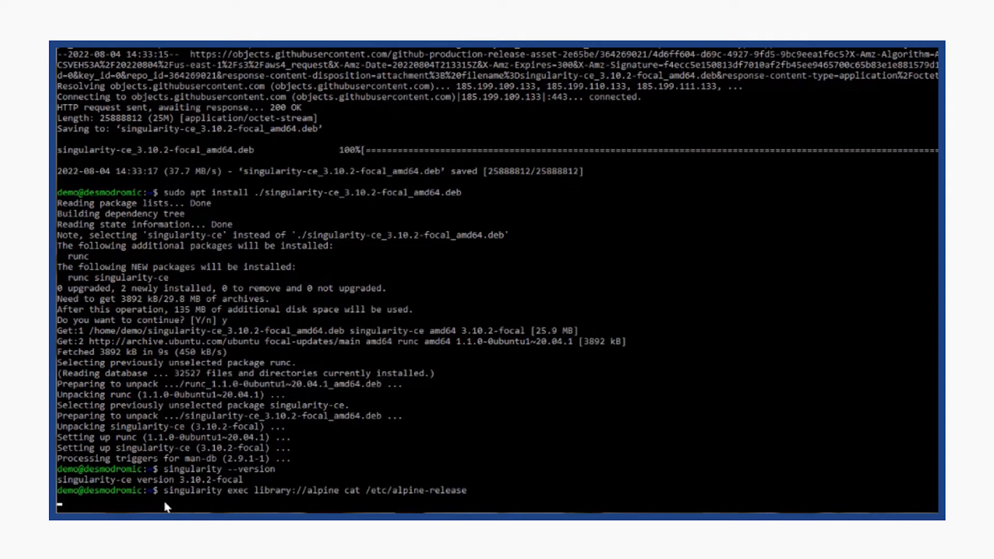
{"action": "mouse_move", "coordinate": [603, 505]}
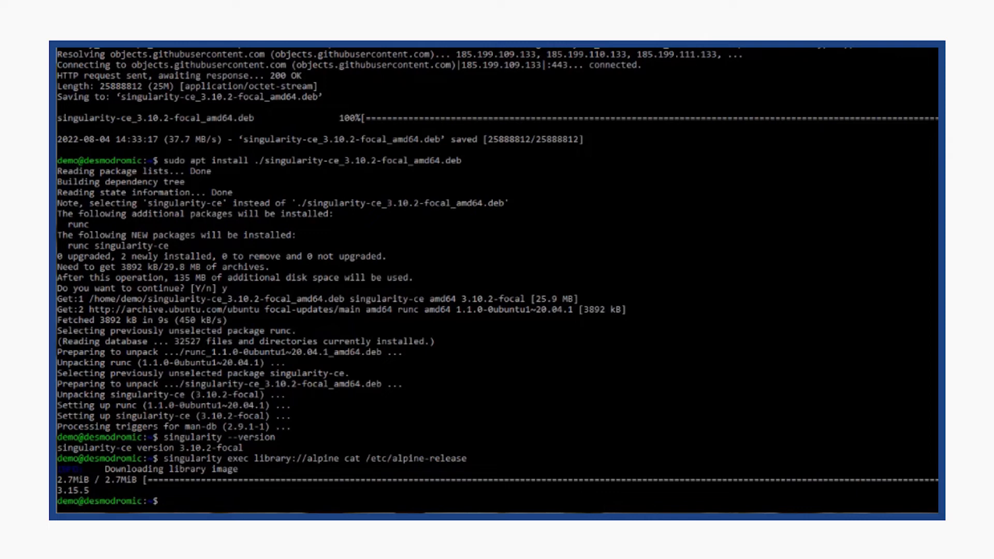
{"action": "type", "text": "sudo nano /etc/singularity/singularity.conf"}
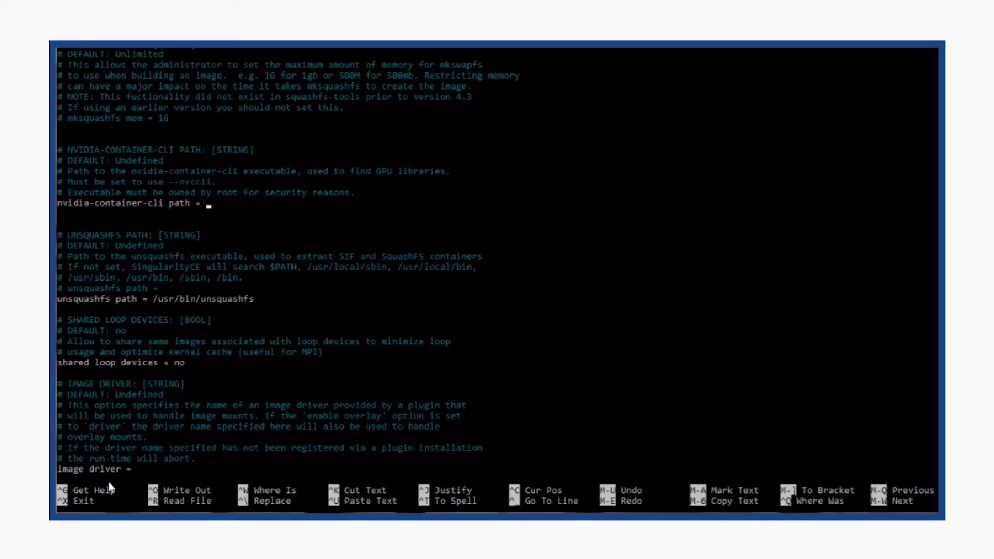
- Set nvidia-container-cli path to /usr/bin/nvidia-container-cli, save, and list GPUs with nvidia-smi -L
{"action": "type", "text": "/usr/bin/nvidia-container-cli"}
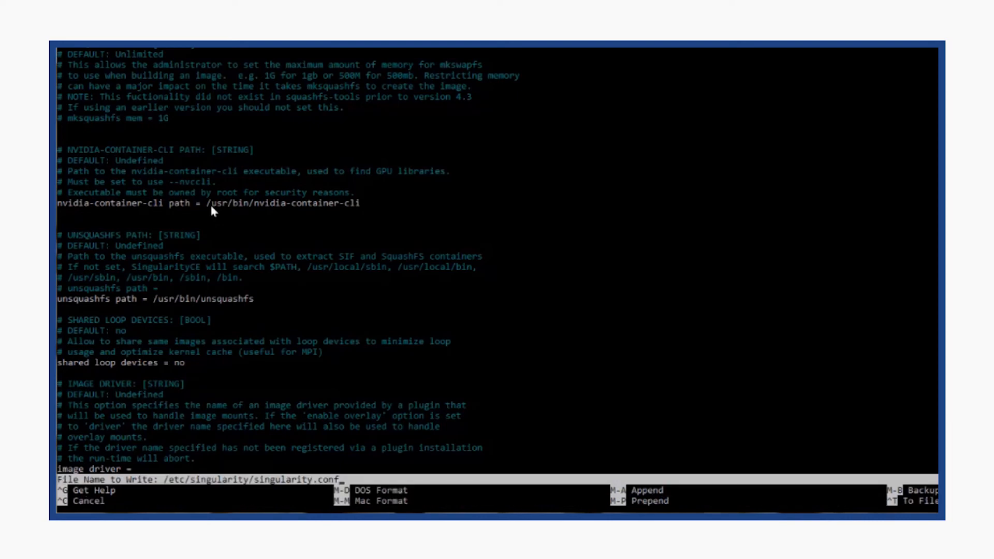
{"action": "key", "text": "Enter"}
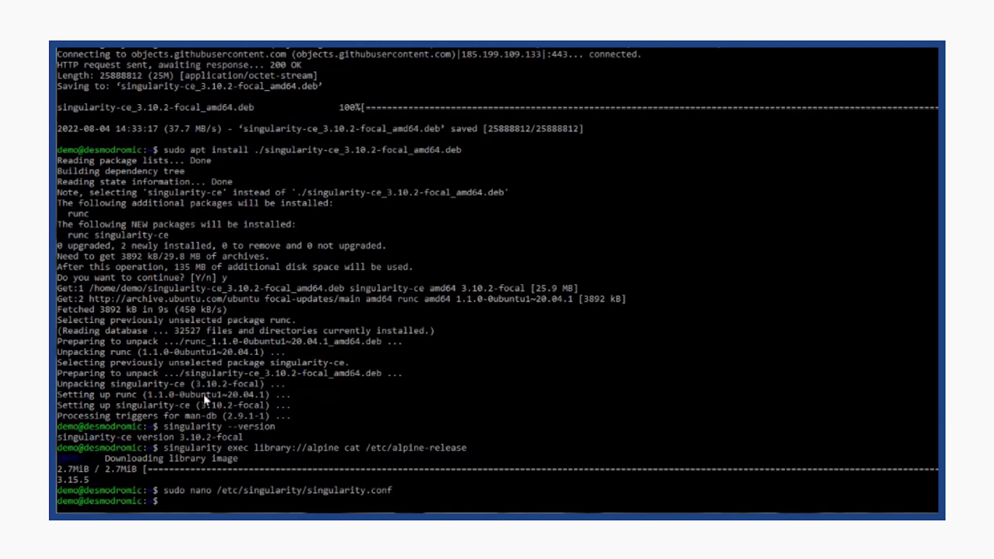
{"action": "type", "text": "nvidia-smi -L"}
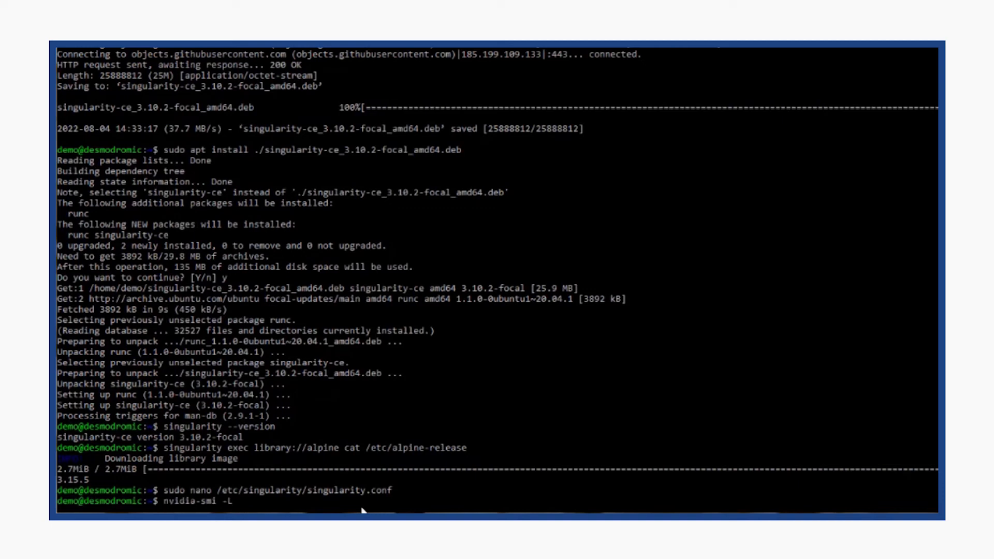
{"action": "key", "text": "Return"}
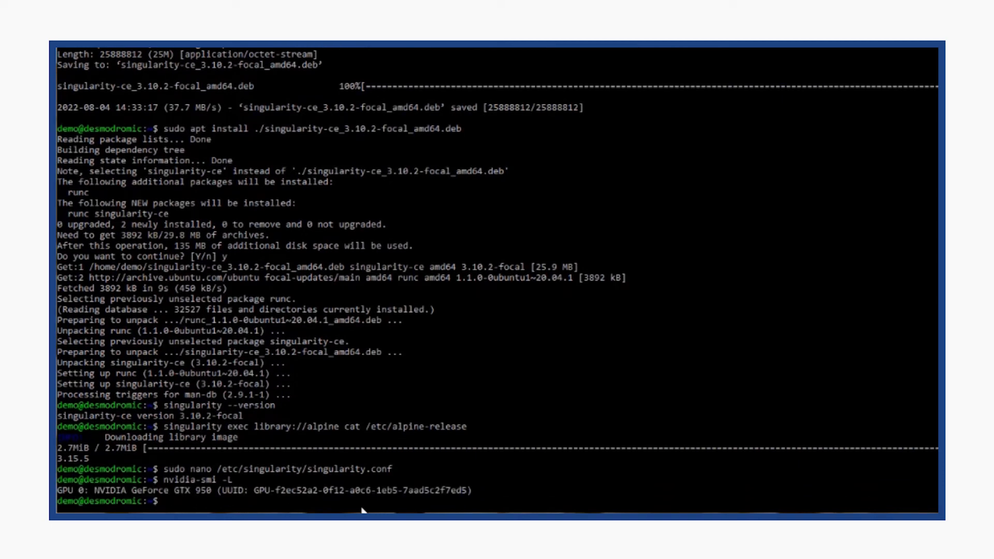